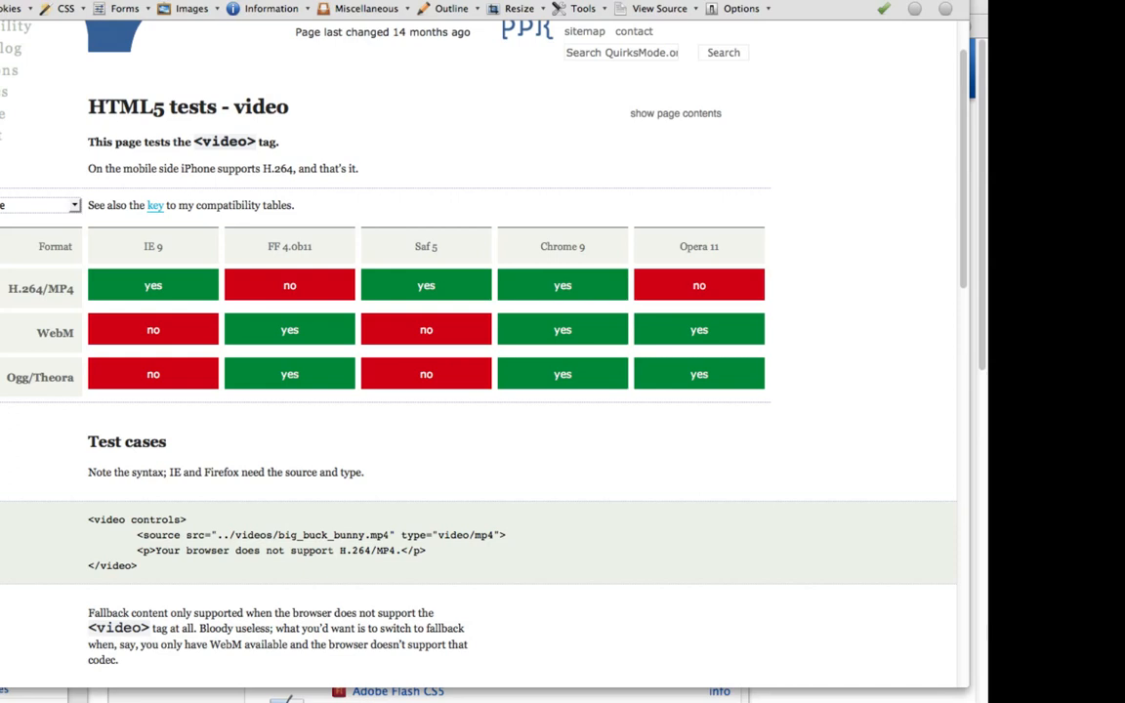
{"action": "mouse_move", "coordinate": [223, 302]}
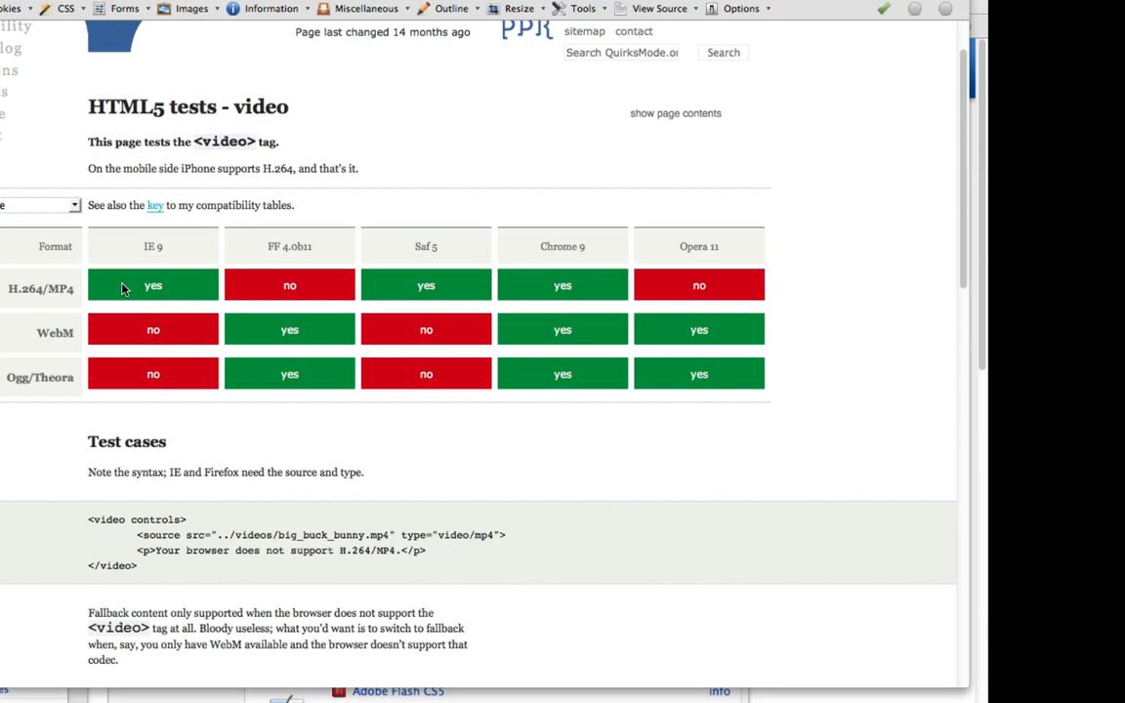
{"action": "mouse_move", "coordinate": [7, 309]}
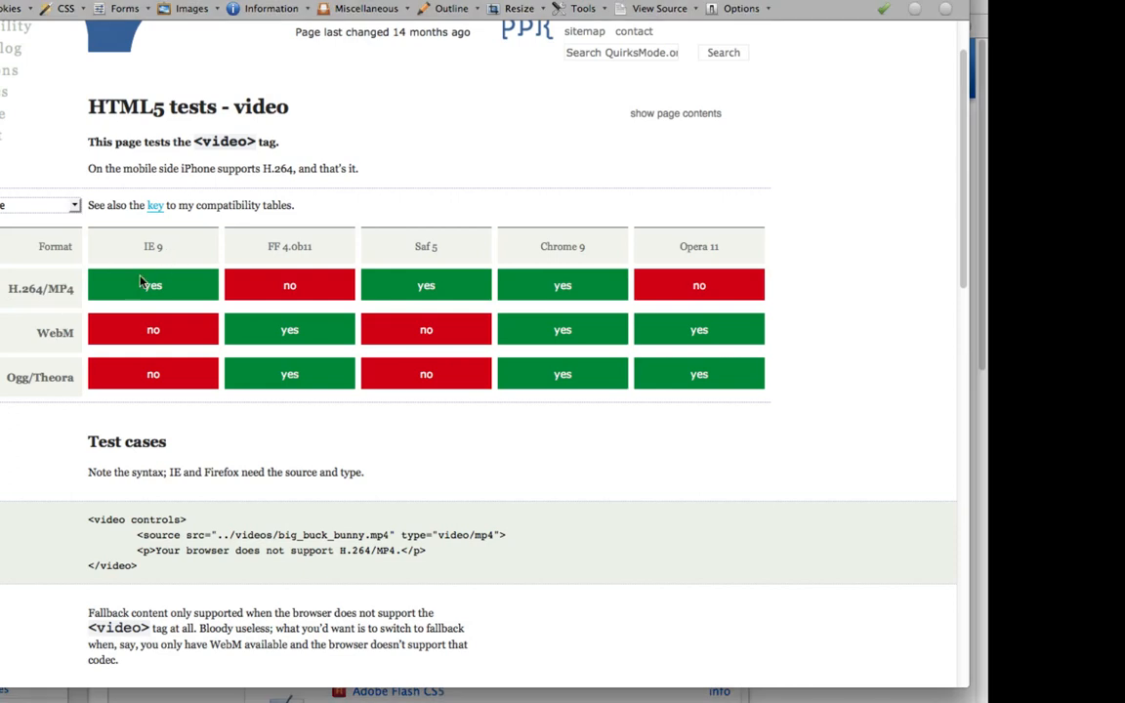
{"action": "mouse_move", "coordinate": [104, 316]}
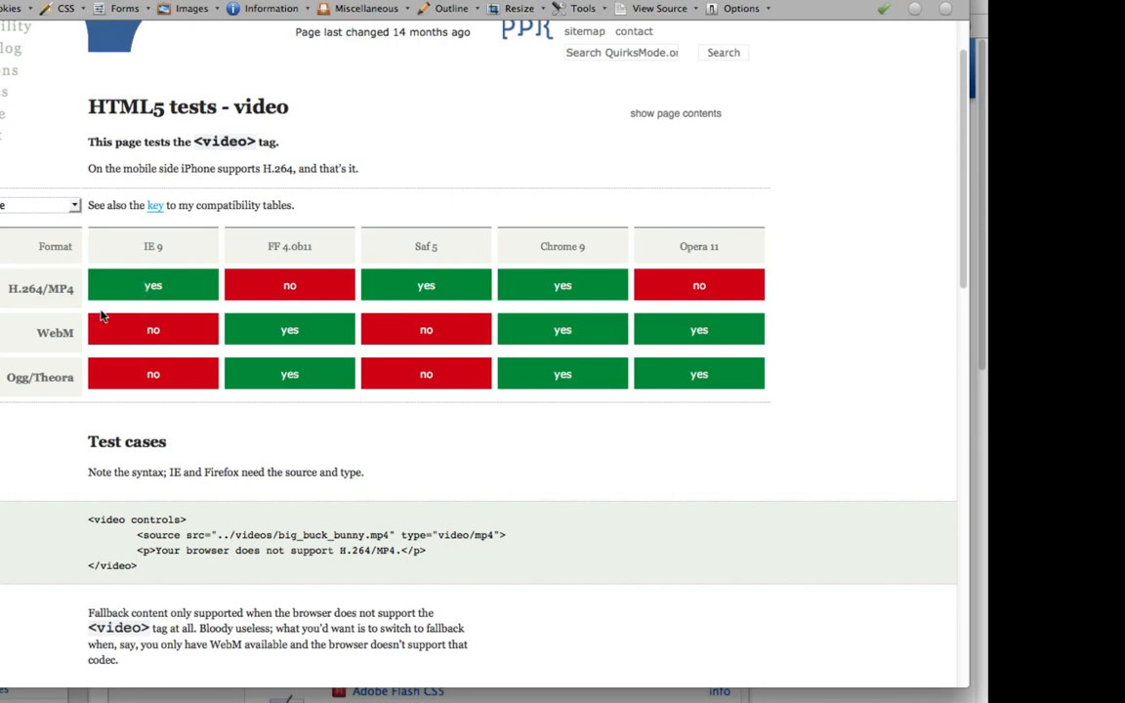
{"action": "mouse_move", "coordinate": [152, 285]}
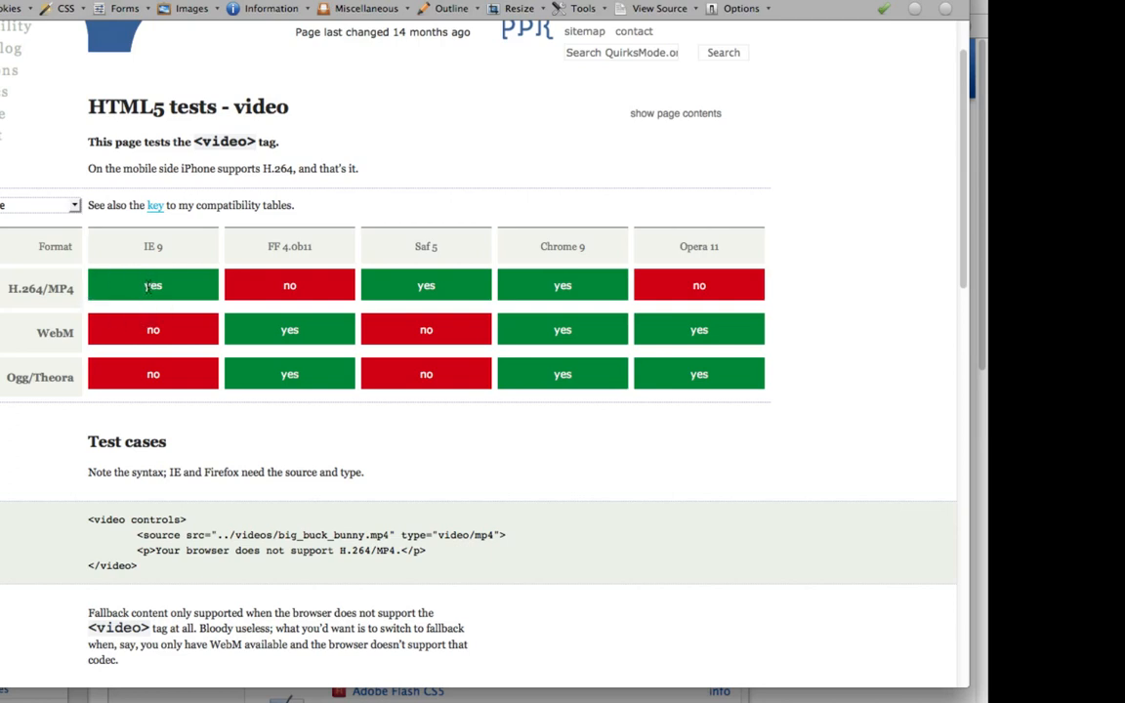
{"action": "mouse_move", "coordinate": [327, 250]}
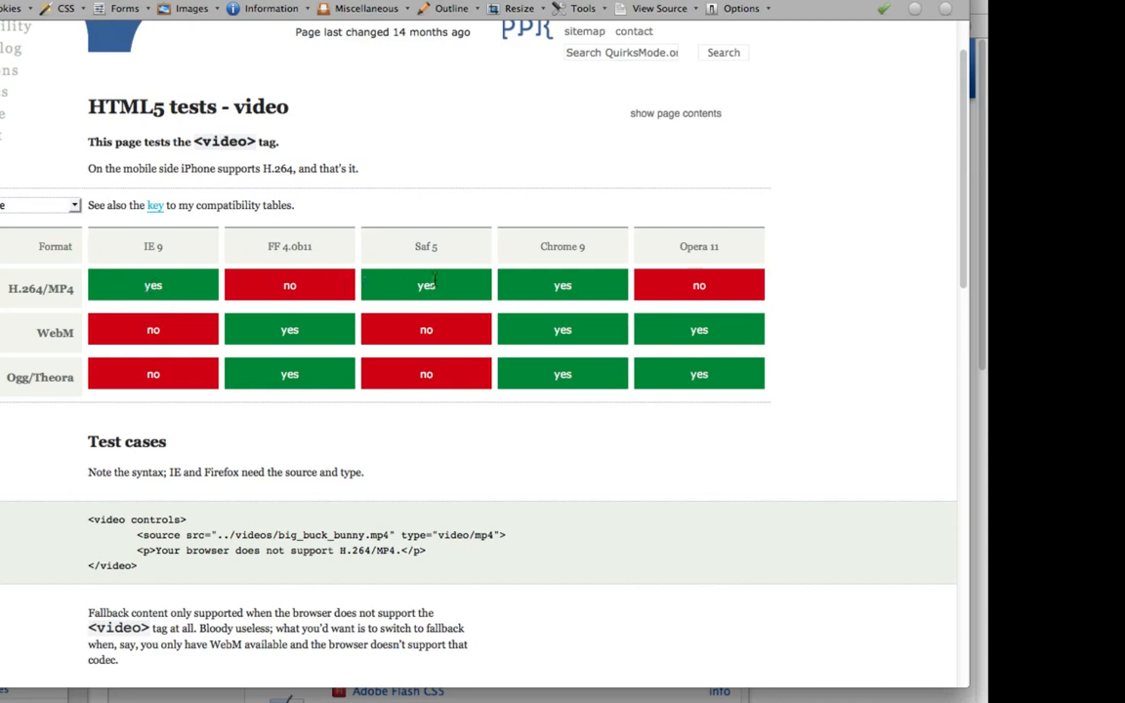
{"action": "mouse_move", "coordinate": [434, 264]}
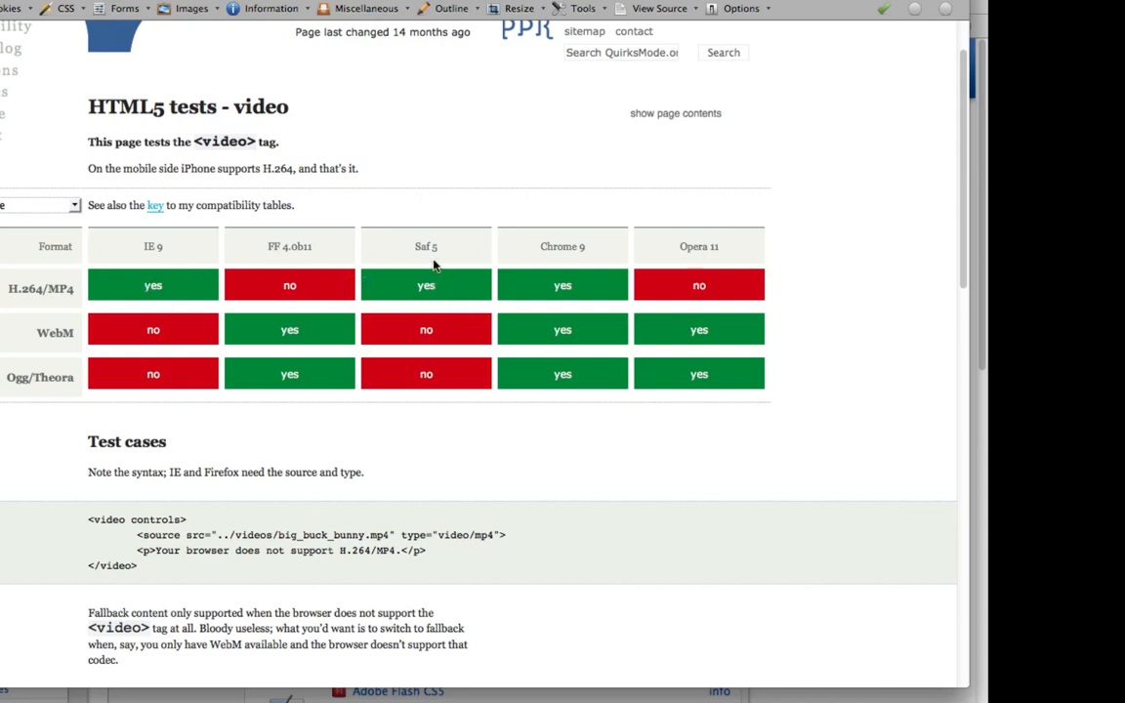
{"action": "mouse_move", "coordinate": [295, 247]}
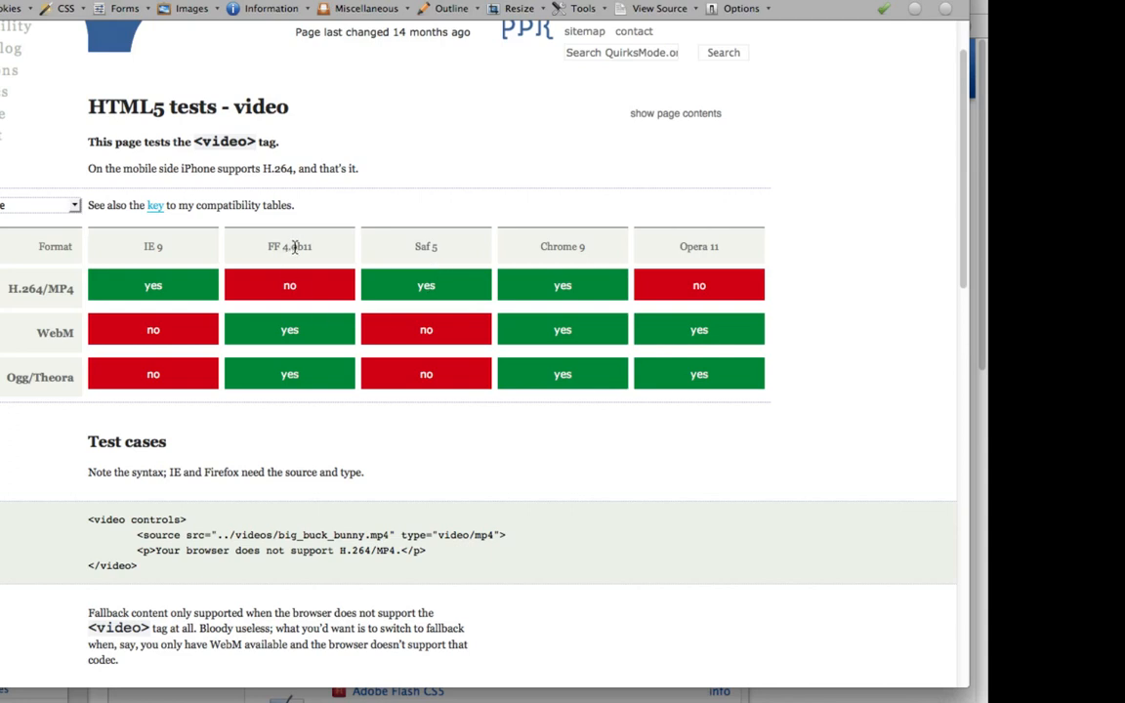
{"action": "mouse_move", "coordinate": [181, 314]}
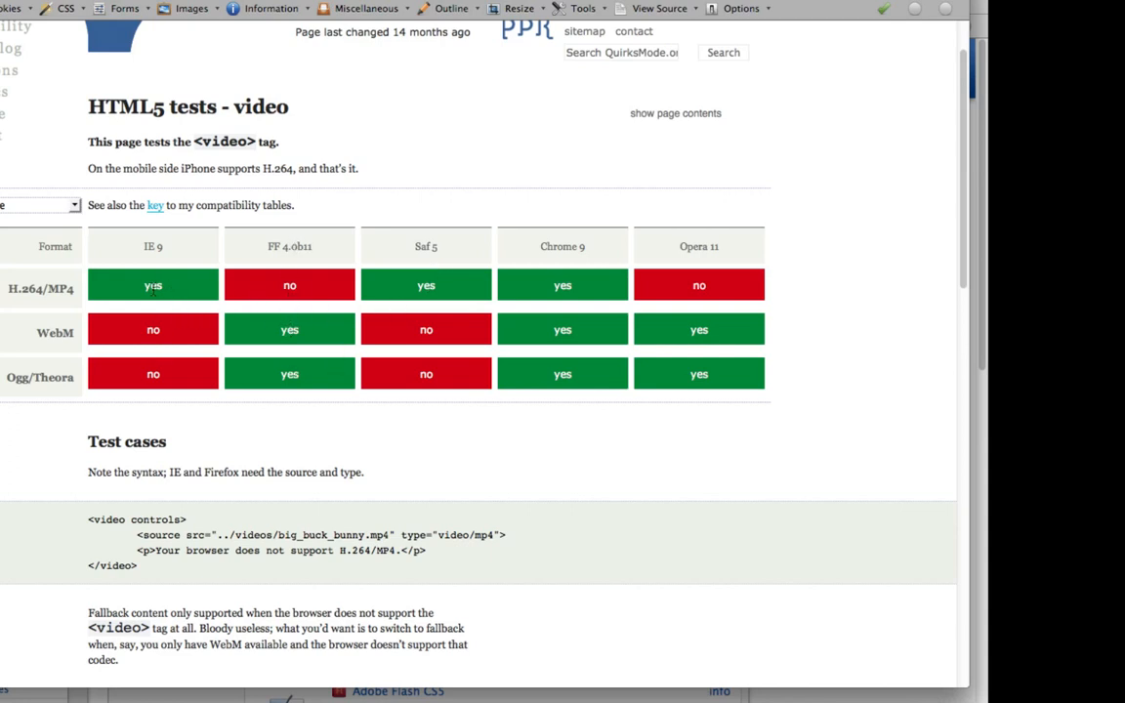
{"action": "mouse_move", "coordinate": [628, 312]}
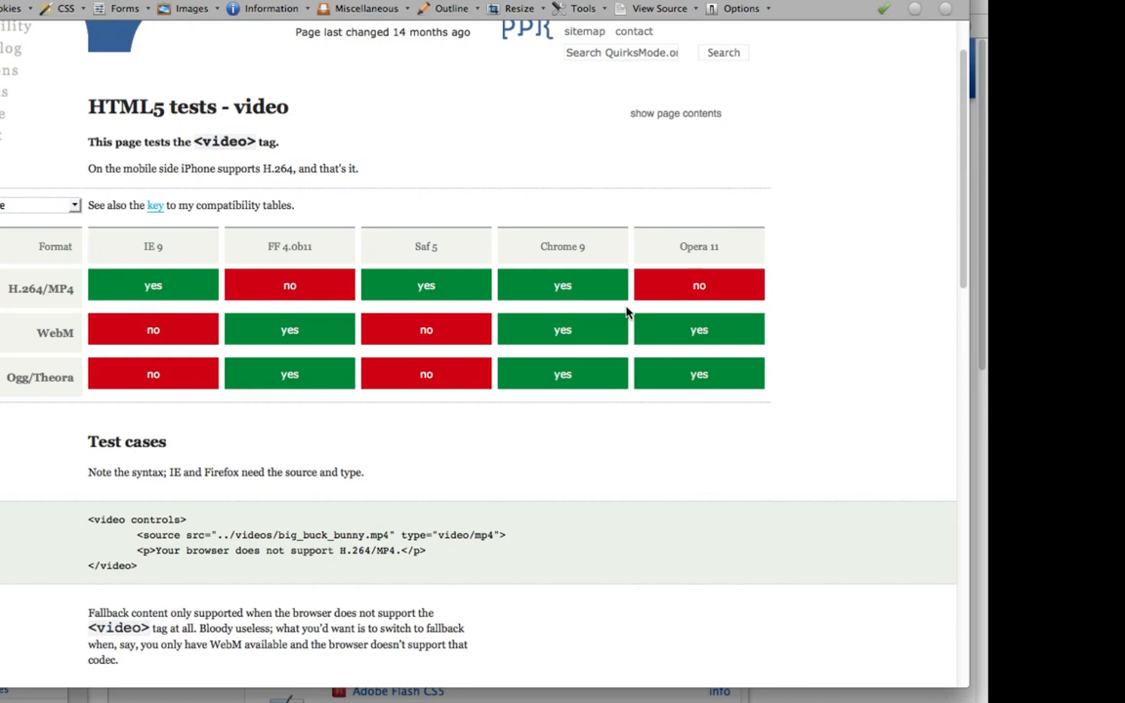
{"action": "mouse_move", "coordinate": [615, 456]}
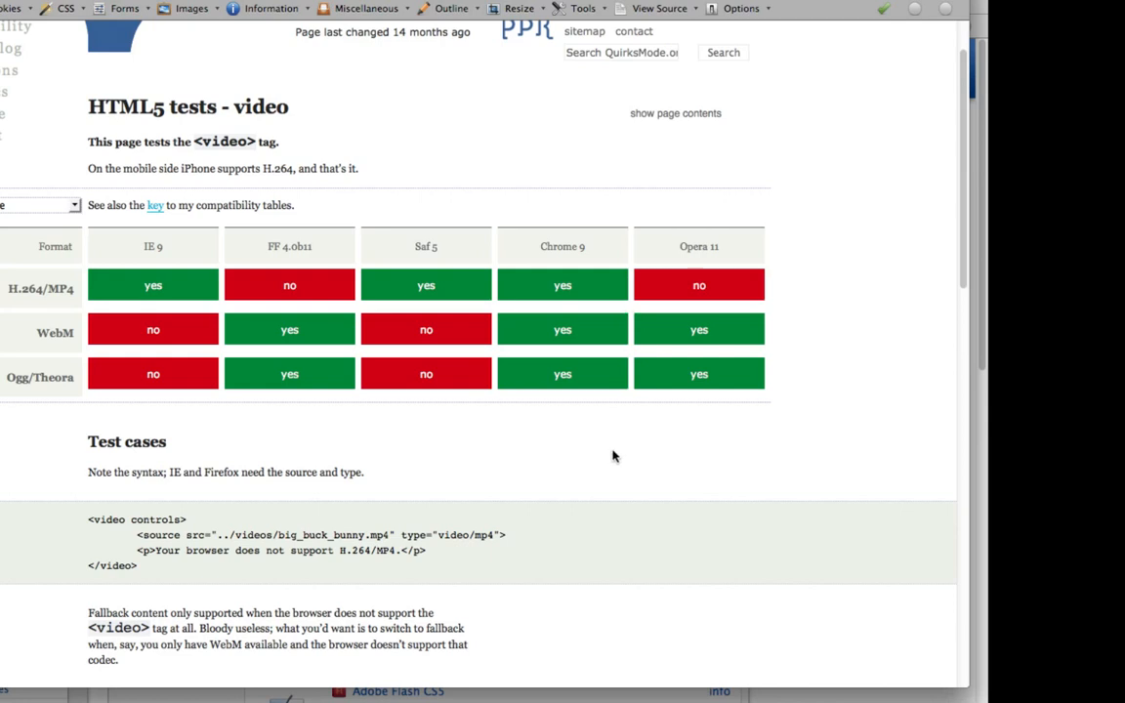
{"action": "mouse_move", "coordinate": [4, 286]}
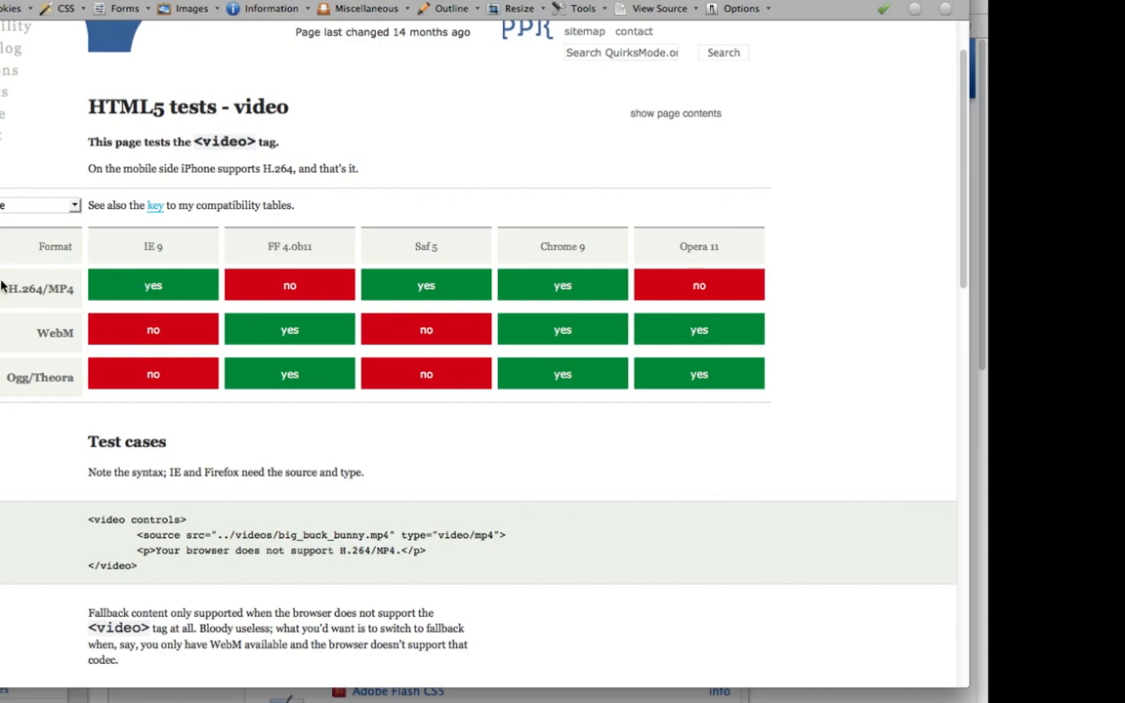
{"action": "mouse_move", "coordinate": [44, 307]}
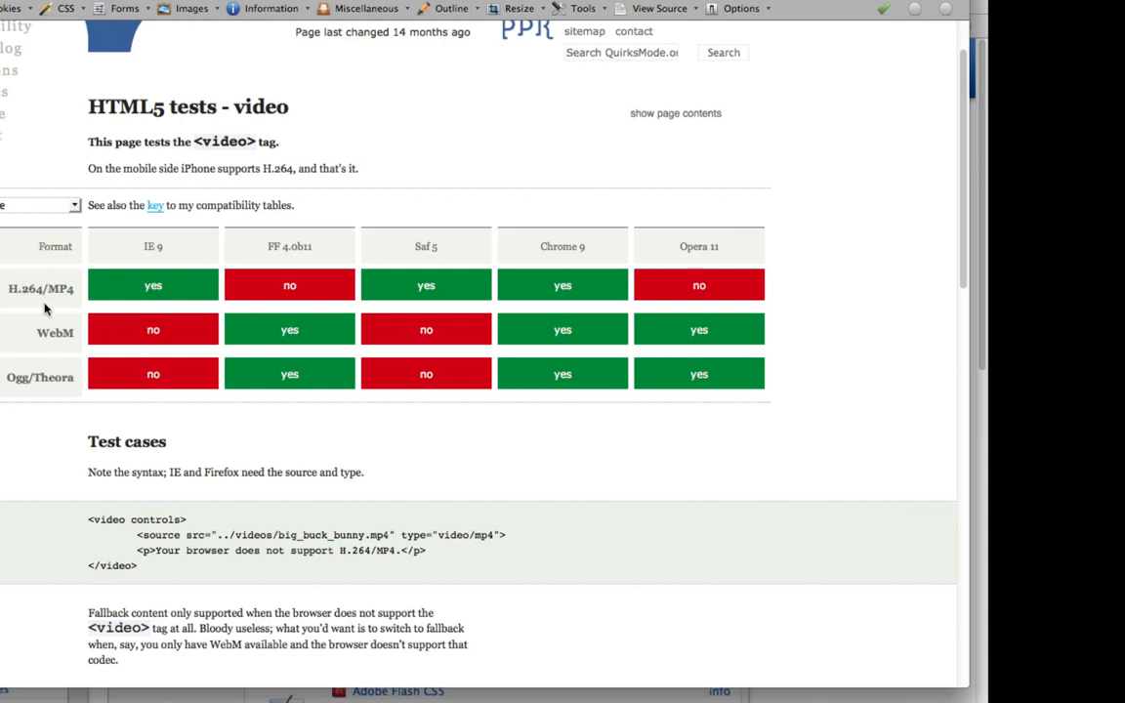
{"action": "mouse_move", "coordinate": [47, 318]}
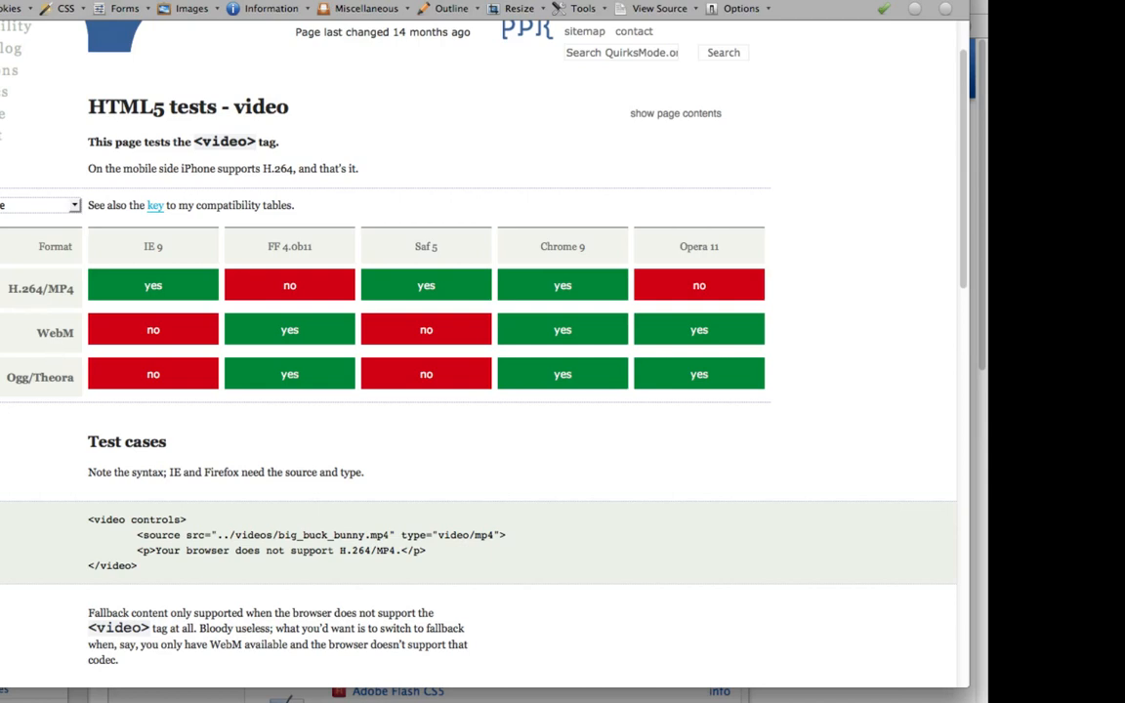
{"action": "mouse_move", "coordinate": [5, 386]}
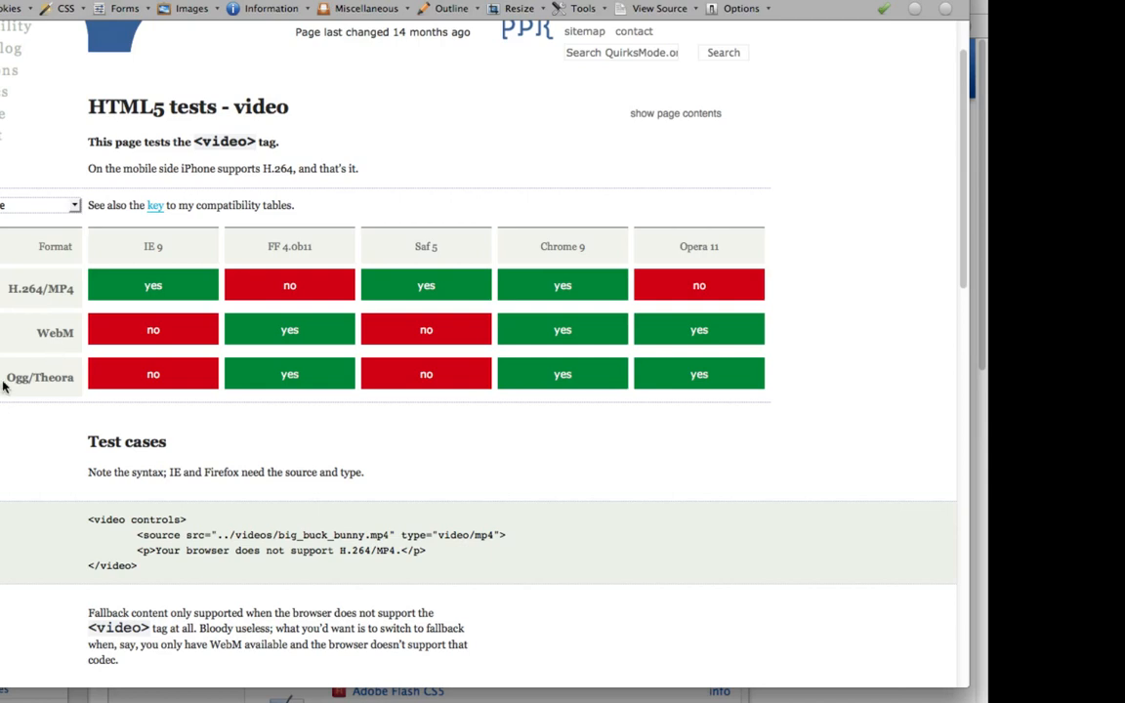
Step: Highlight the 'Ogg/Theora' row label in the browser support table
{"action": "double_click", "coordinate": [39, 377]}
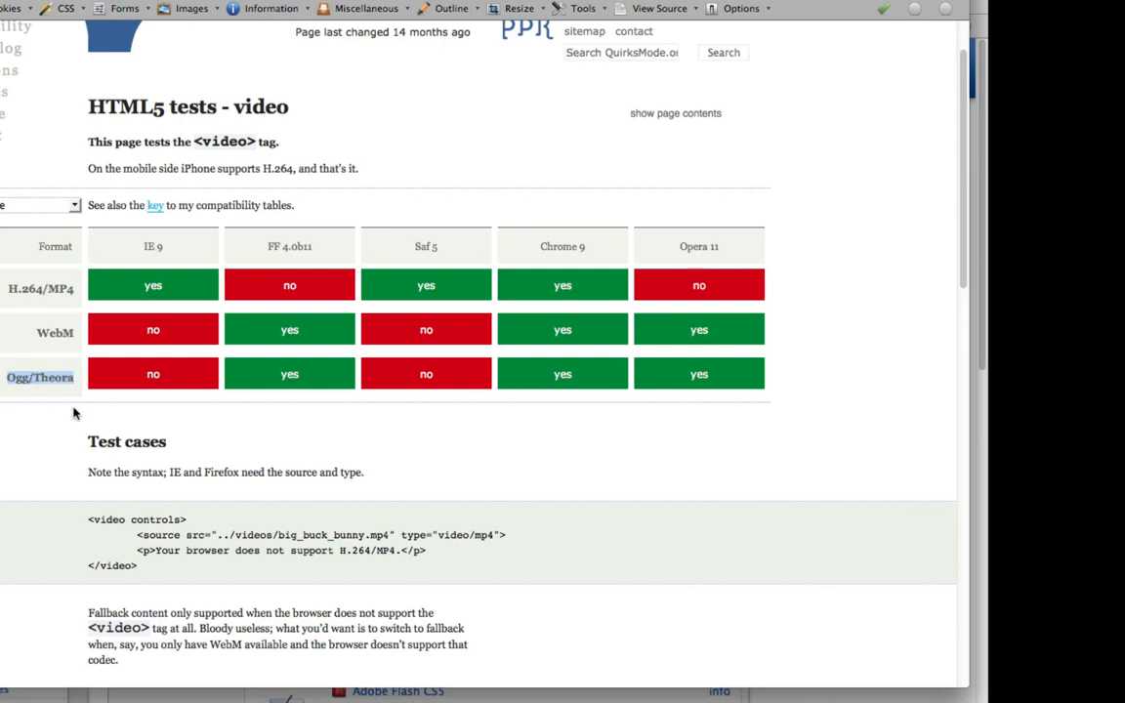
{"action": "mouse_move", "coordinate": [39, 391]}
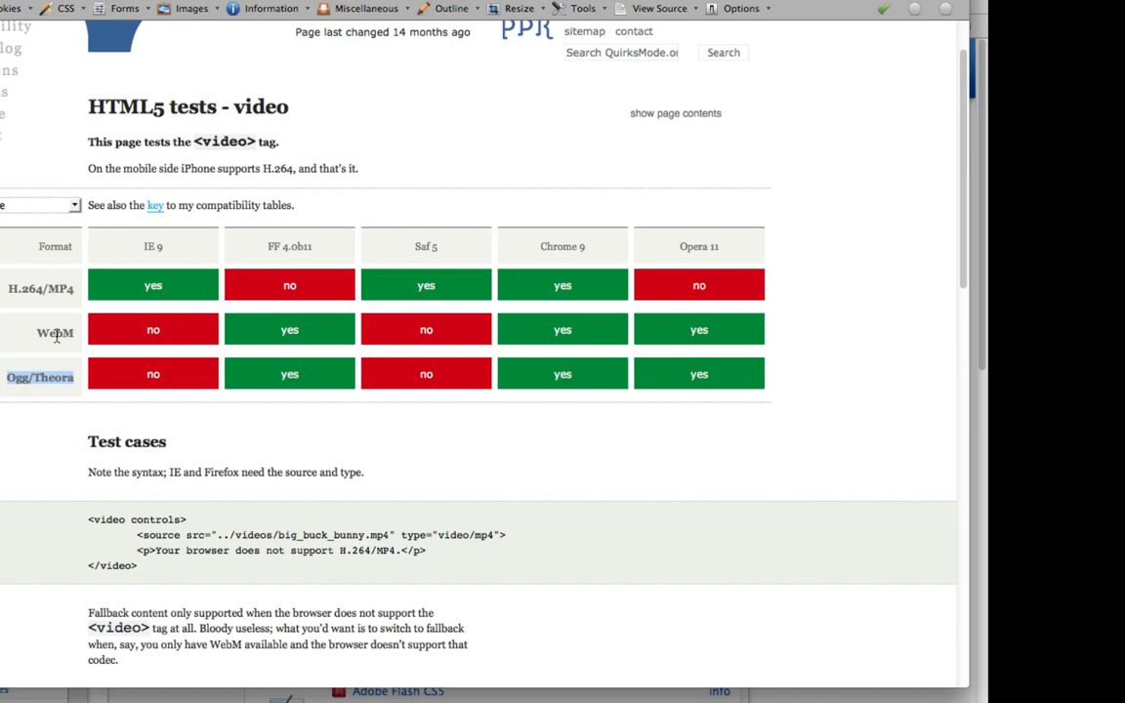
{"action": "mouse_move", "coordinate": [56, 336]}
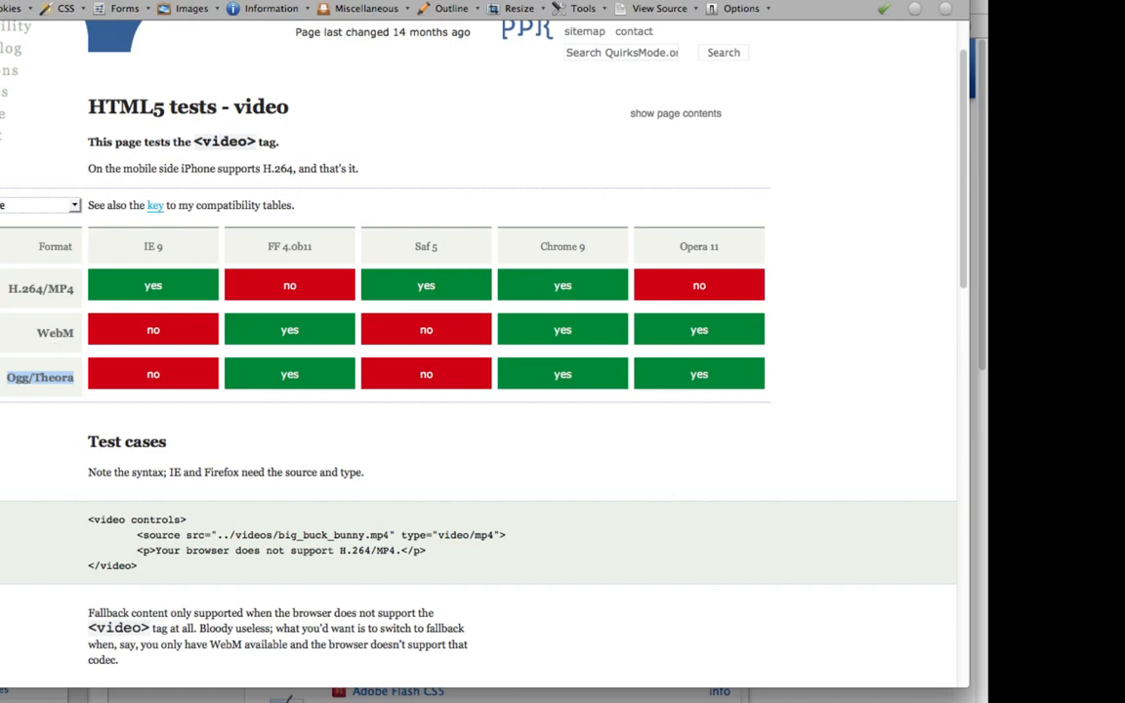
{"action": "mouse_move", "coordinate": [127, 616]}
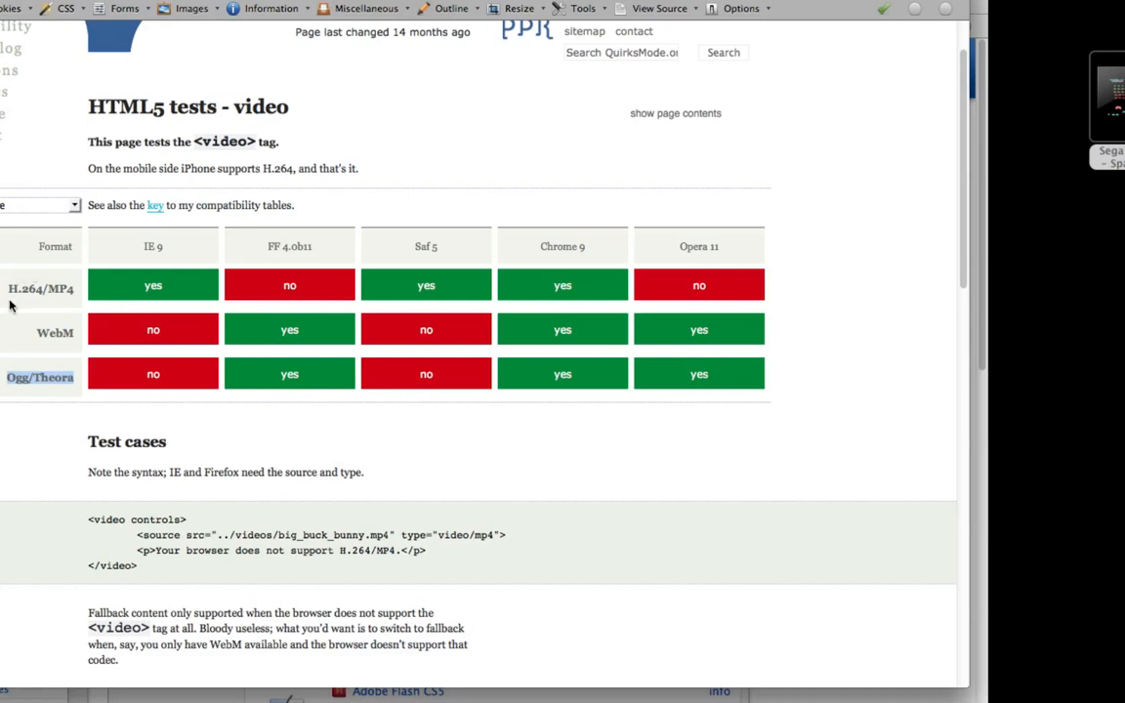
{"action": "mouse_move", "coordinate": [14, 291]}
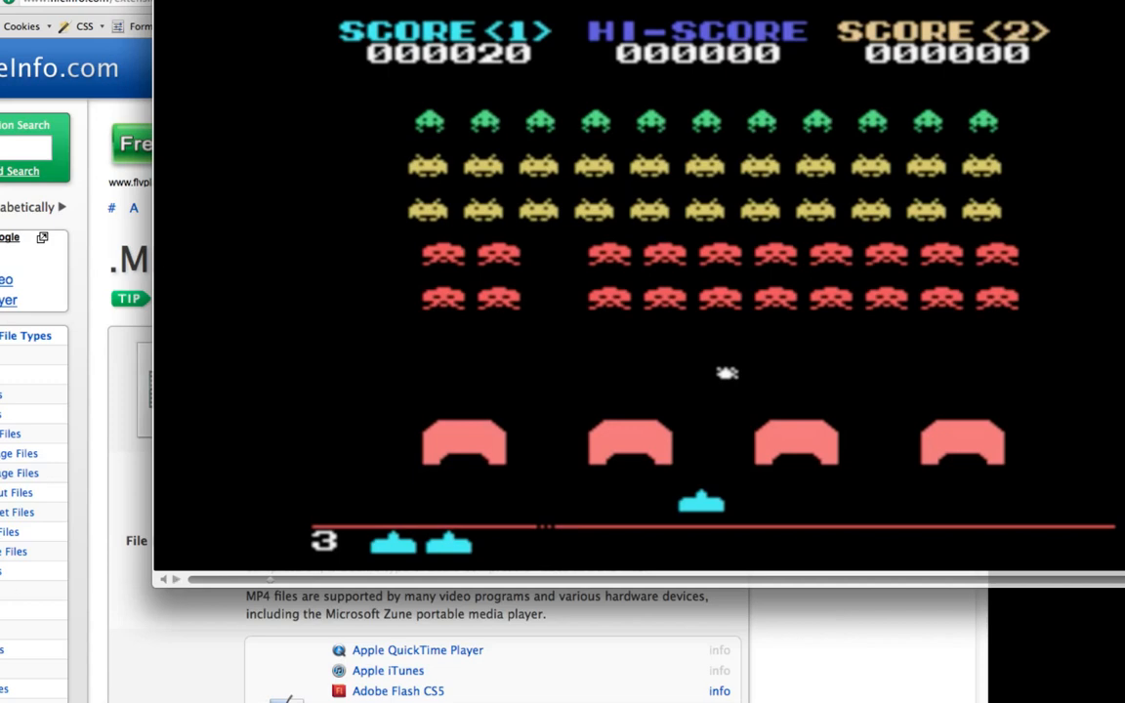
{"action": "mouse_move", "coordinate": [49, 109]}
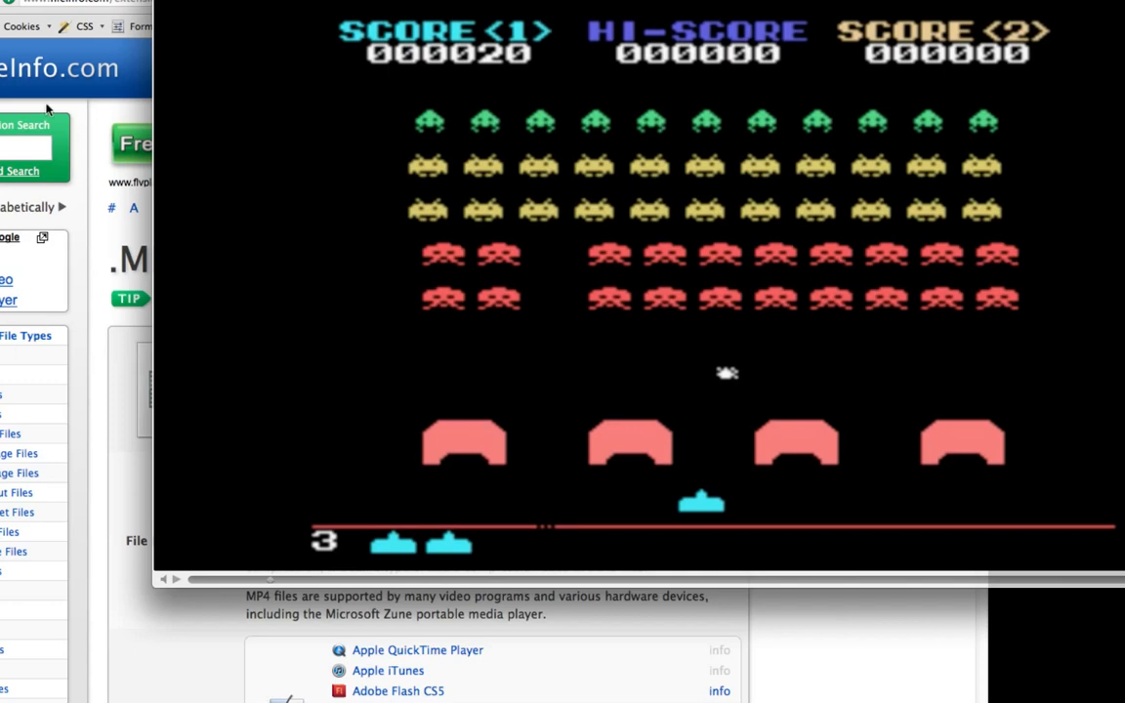
{"action": "mouse_move", "coordinate": [78, 135]}
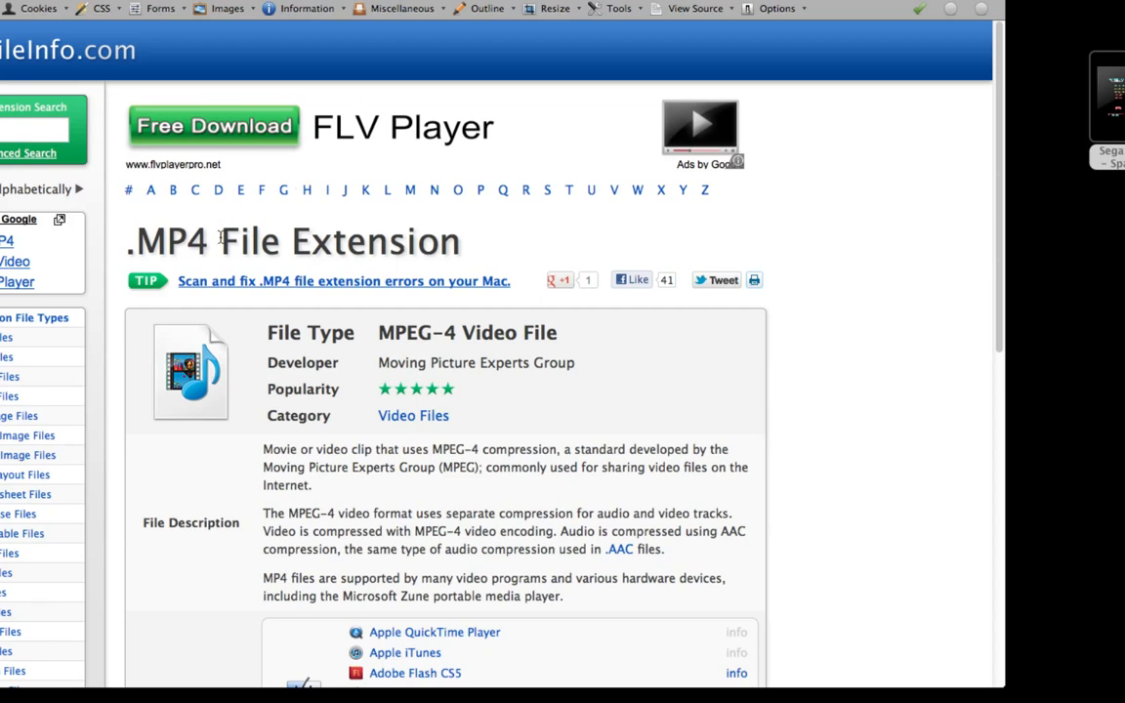
Step: Scroll down the page toward MPEG LA's Benefits for Technology Developers content
{"action": "scroll", "scroll_direction": "down", "scroll_amount": 3}
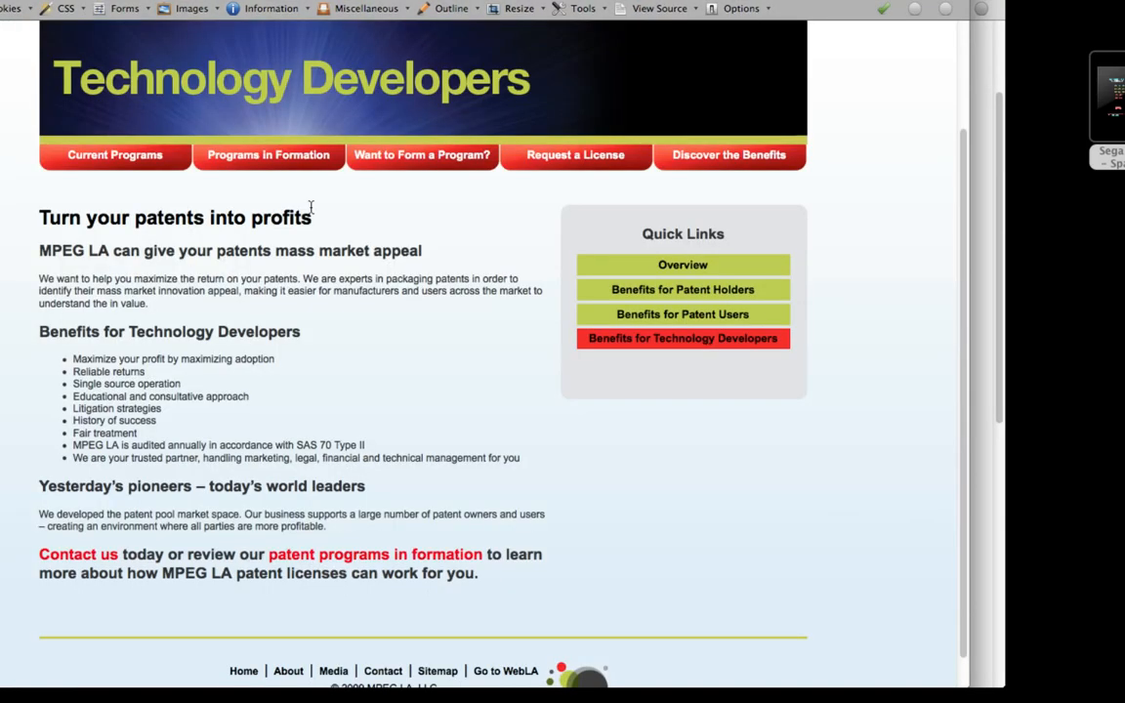
{"action": "scroll", "scroll_direction": "up", "scroll_amount": 3}
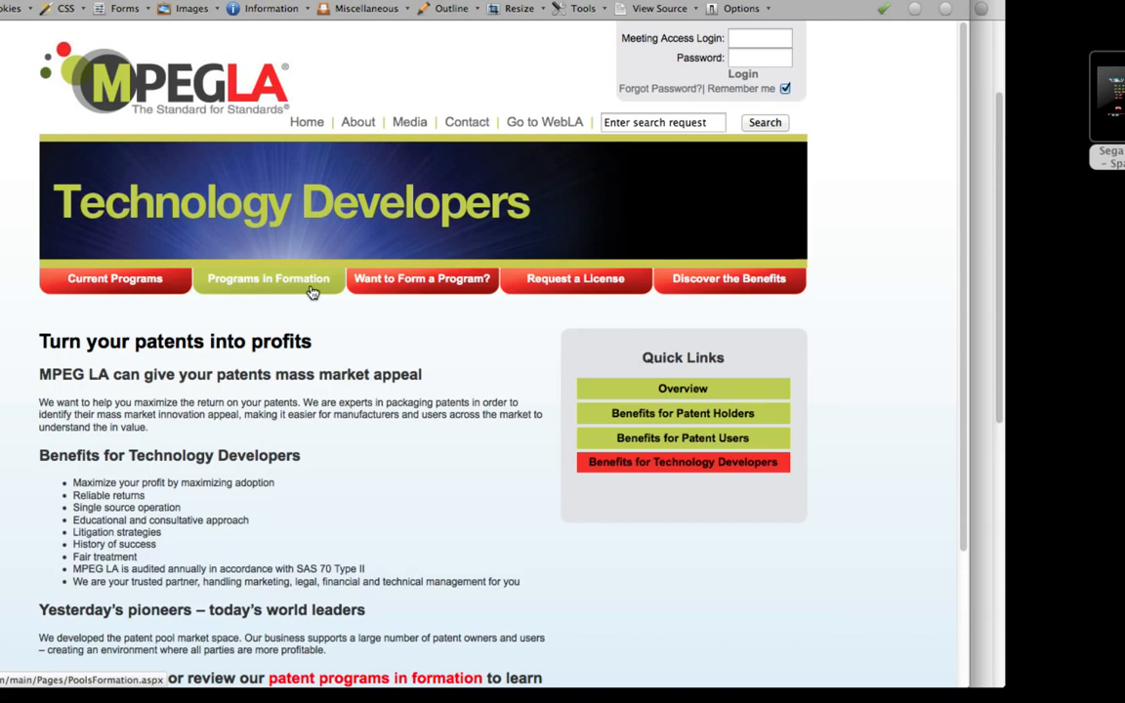
{"action": "mouse_move", "coordinate": [967, 55]}
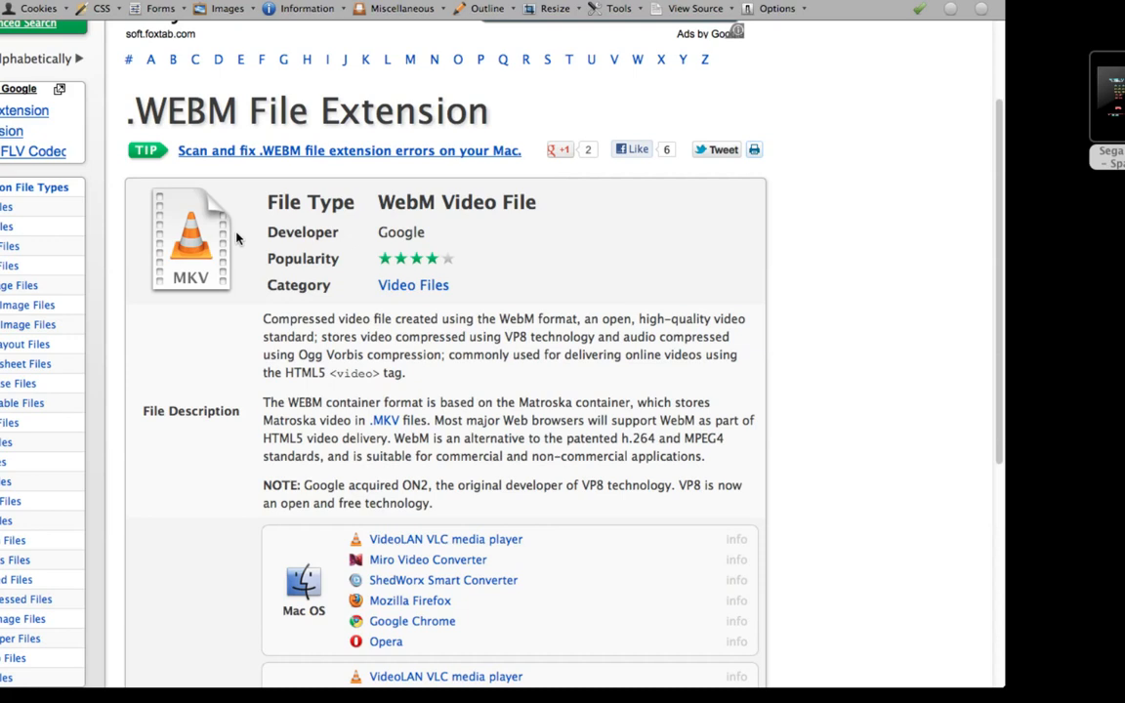
Step: Scroll down the .WEBM page to the list of programs that open WebM files
{"action": "scroll", "scroll_direction": "down", "scroll_amount": 3}
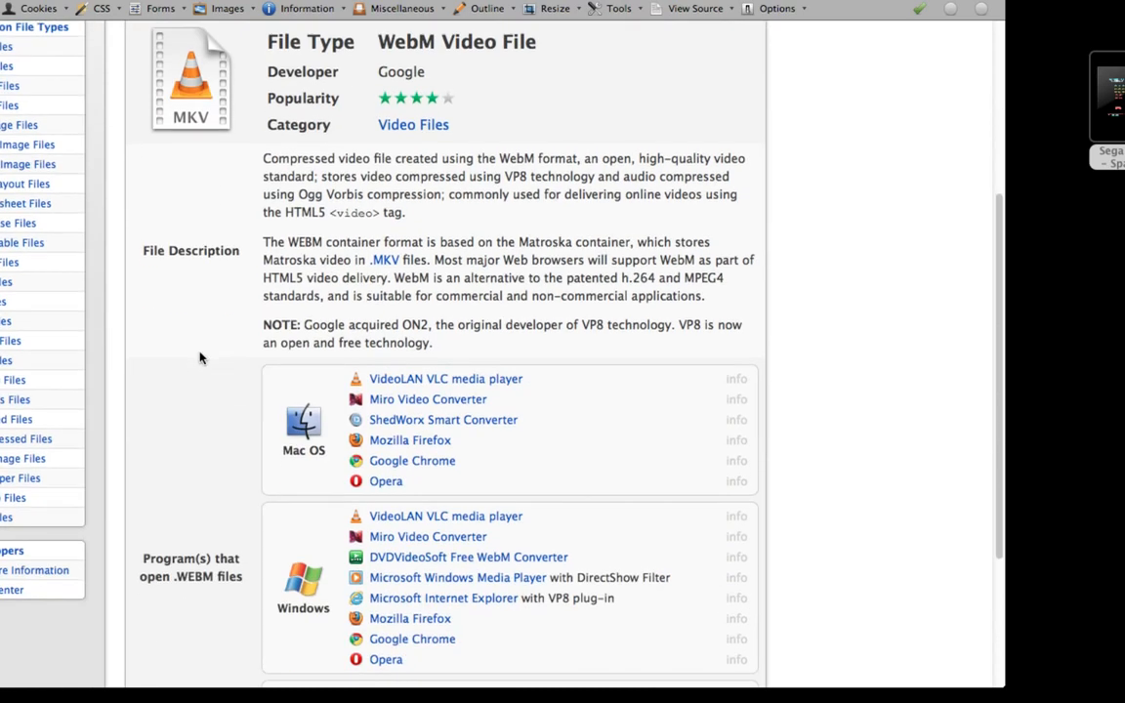
{"action": "mouse_move", "coordinate": [179, 389]}
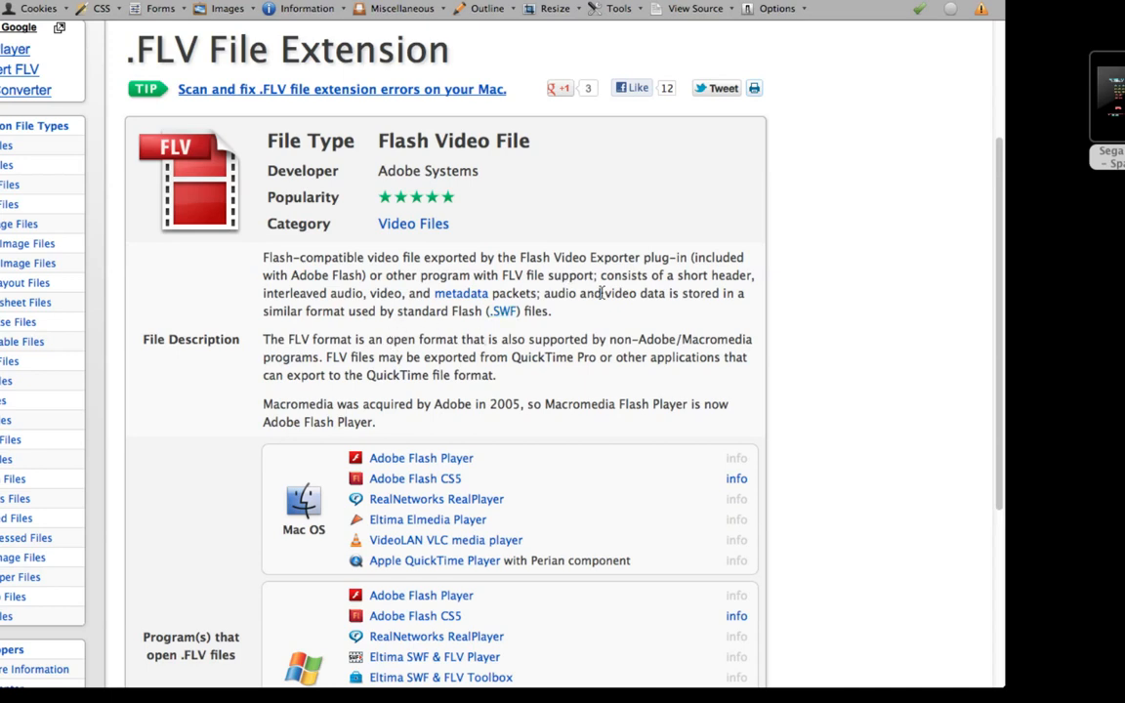
{"action": "mouse_move", "coordinate": [554, 232]}
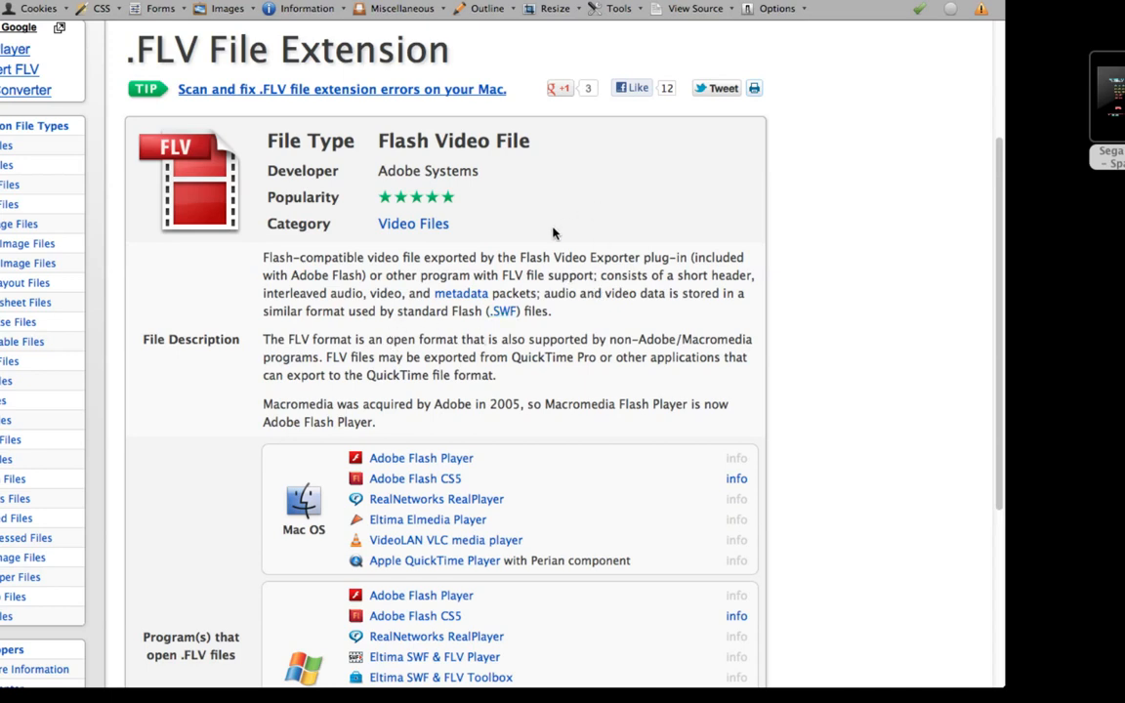
{"action": "mouse_move", "coordinate": [495, 337]}
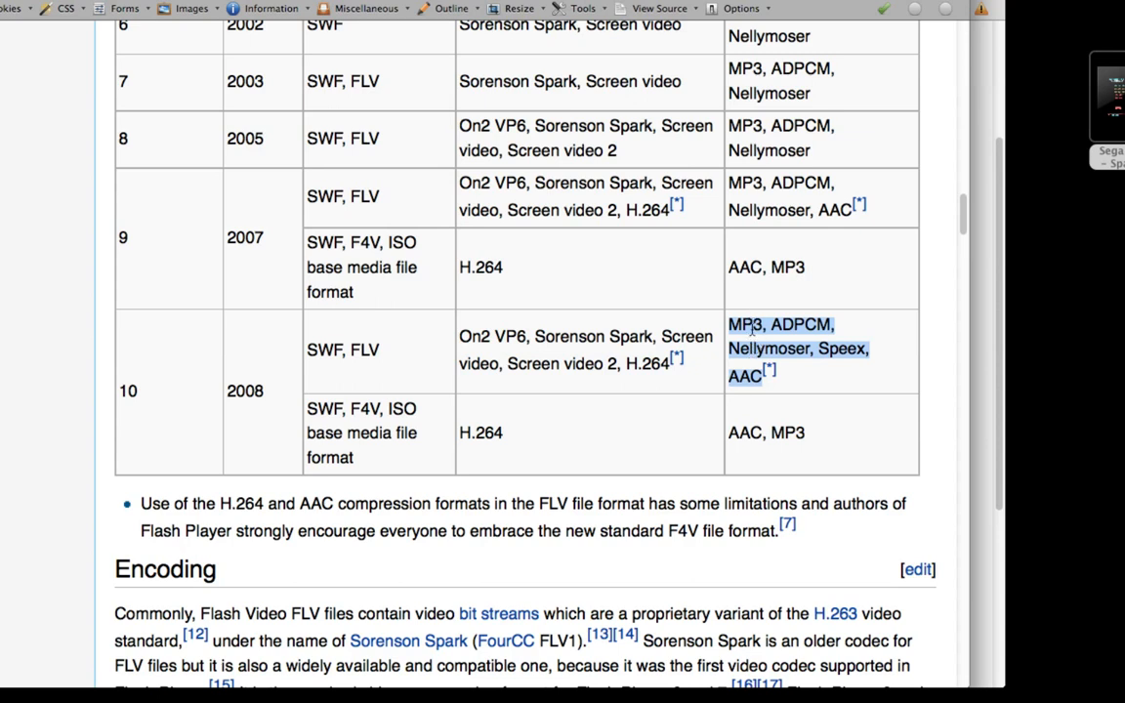
{"action": "mouse_move", "coordinate": [745, 386]}
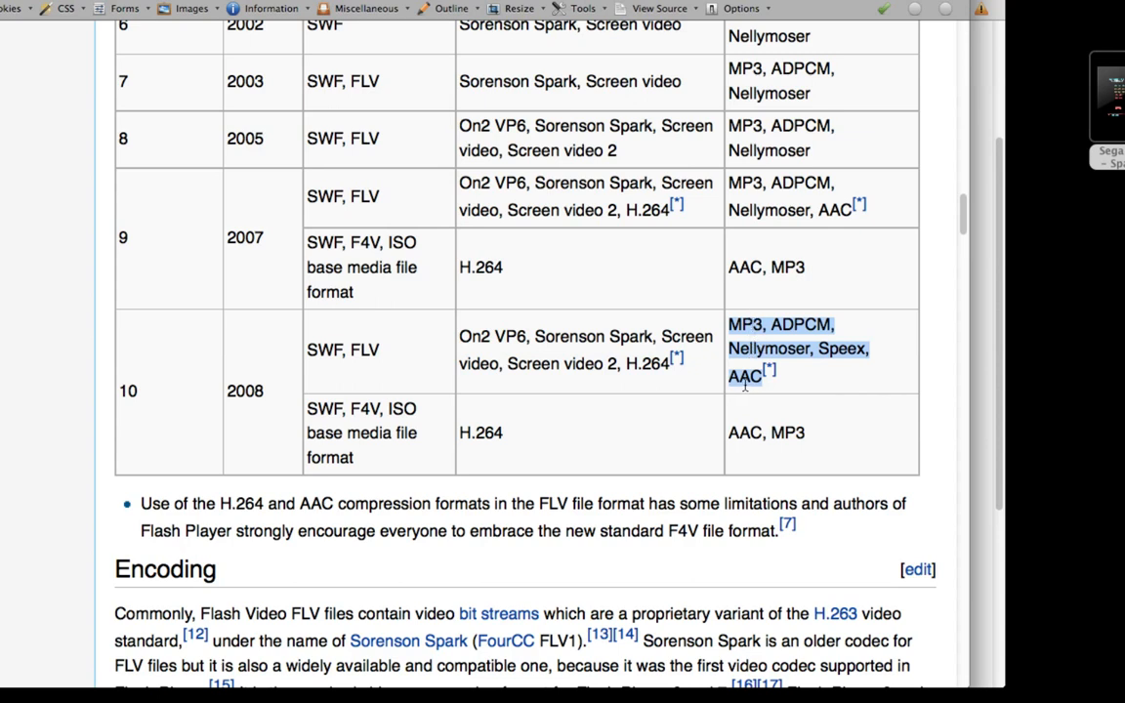
{"action": "left_click", "coordinate": [745, 386]}
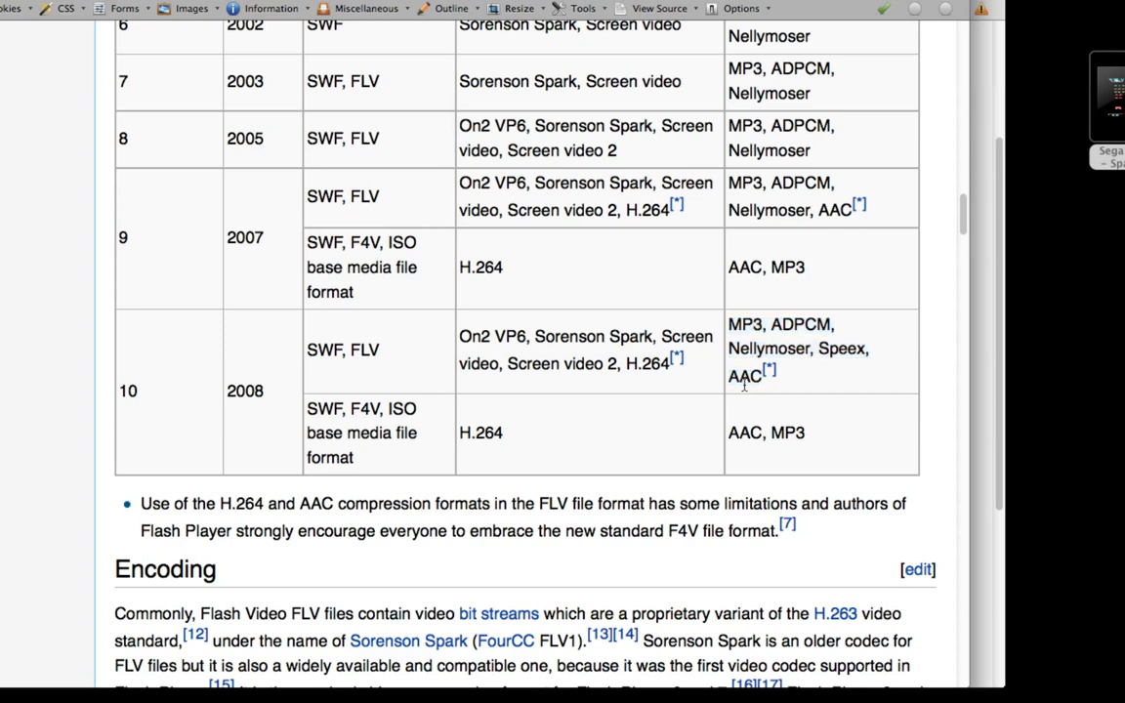
{"action": "mouse_move", "coordinate": [371, 438]}
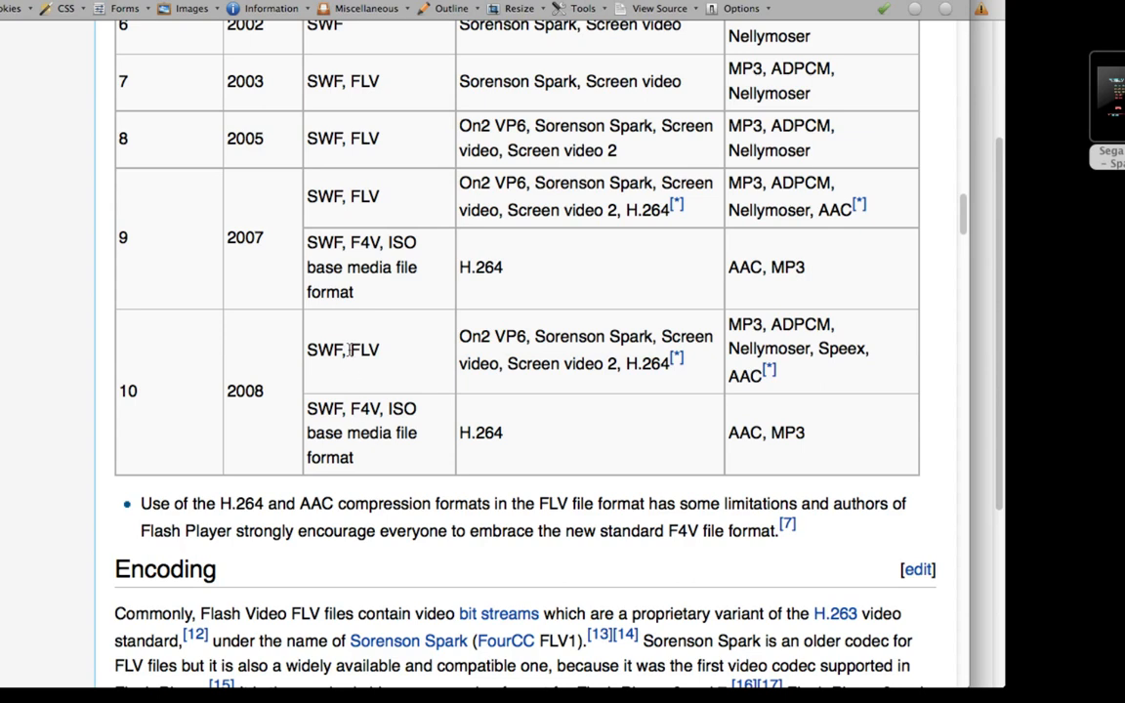
Step: Select FLV in the Flash Player 10 row, then bring the FileInfo .FLV page forward
{"action": "double_click", "coordinate": [362, 350]}
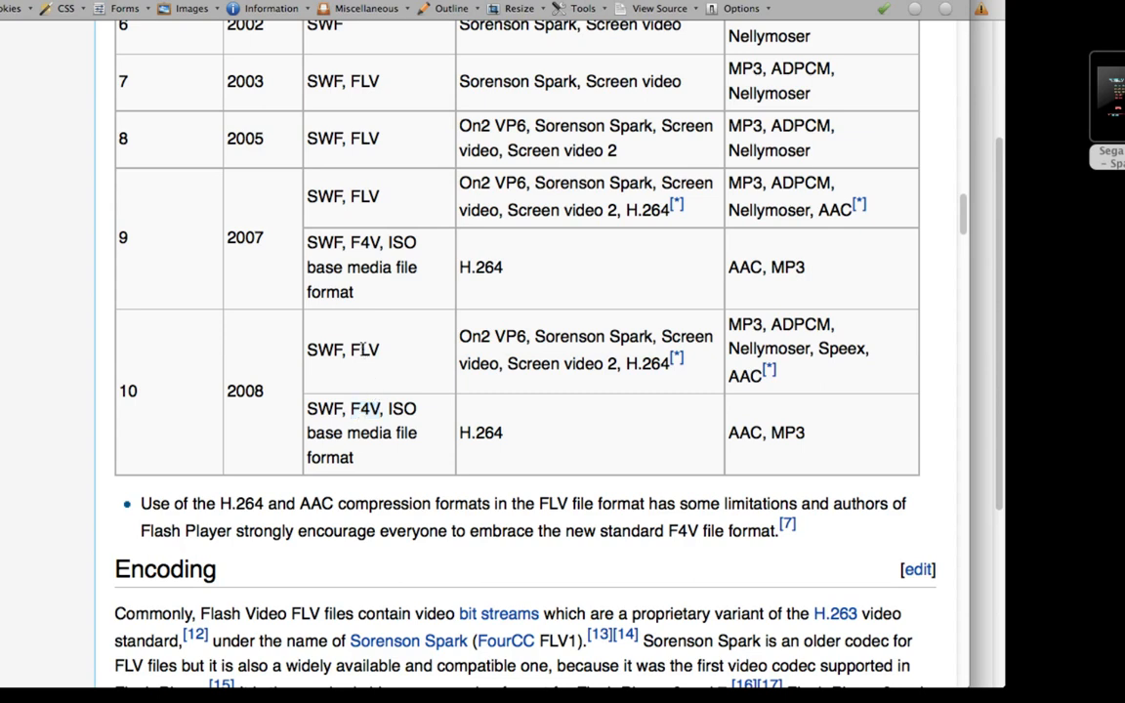
{"action": "double_click", "coordinate": [365, 350]}
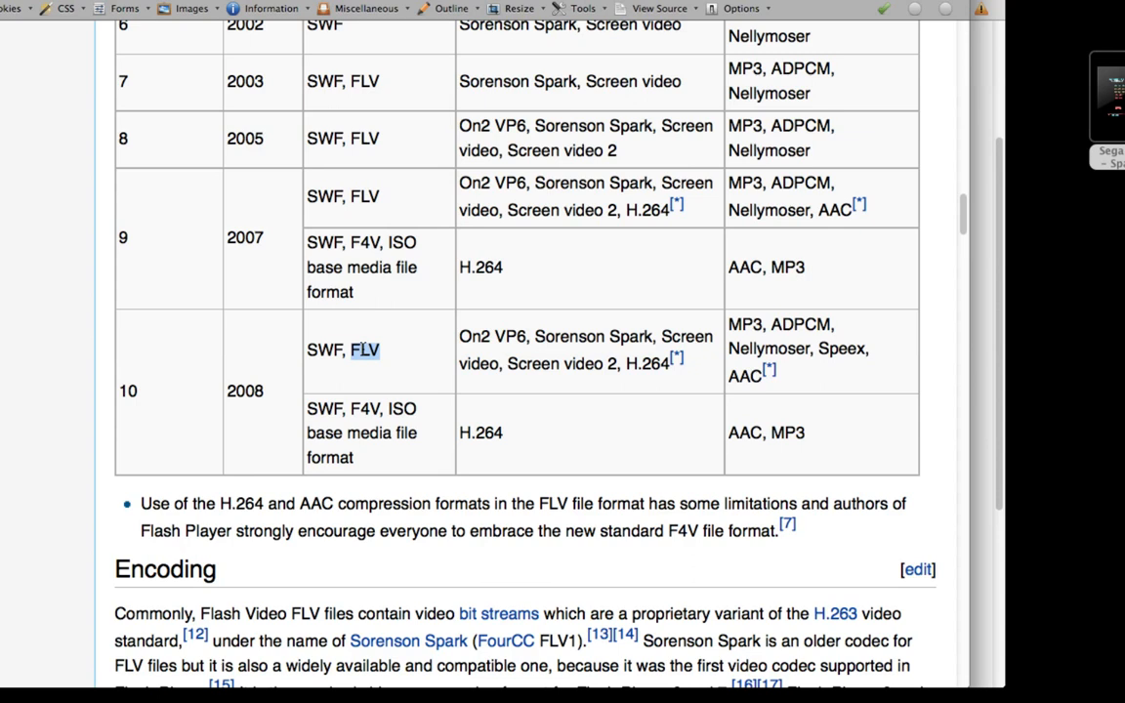
{"action": "mouse_move", "coordinate": [366, 410]}
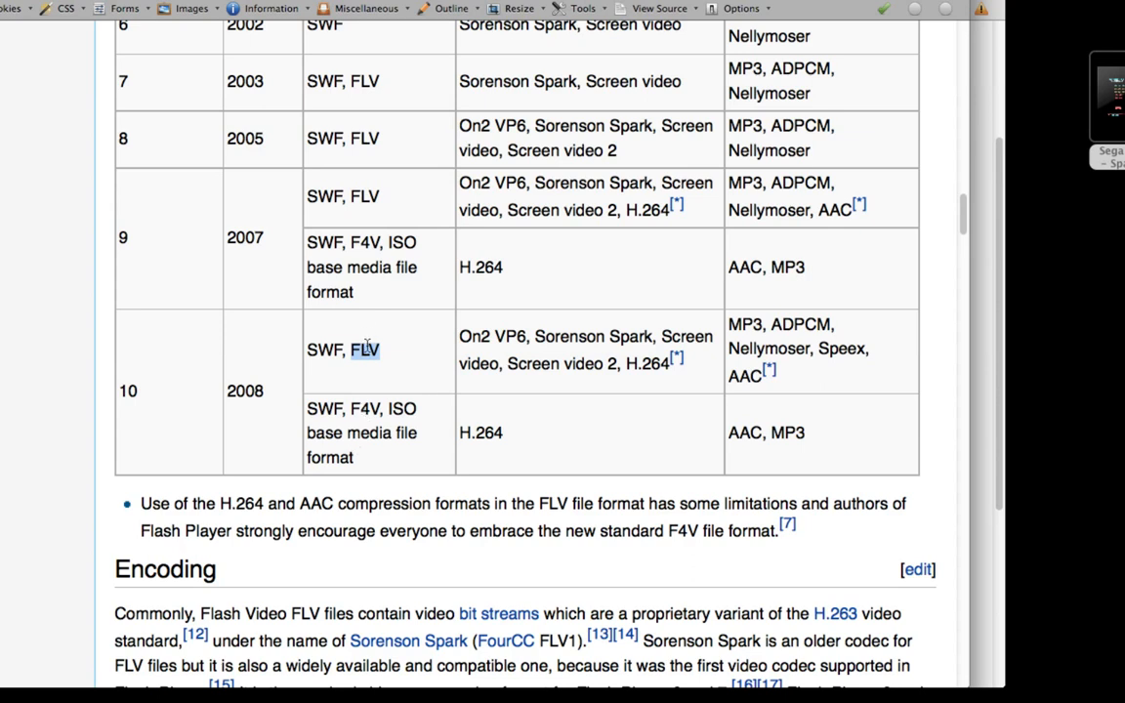
{"action": "mouse_move", "coordinate": [362, 414]}
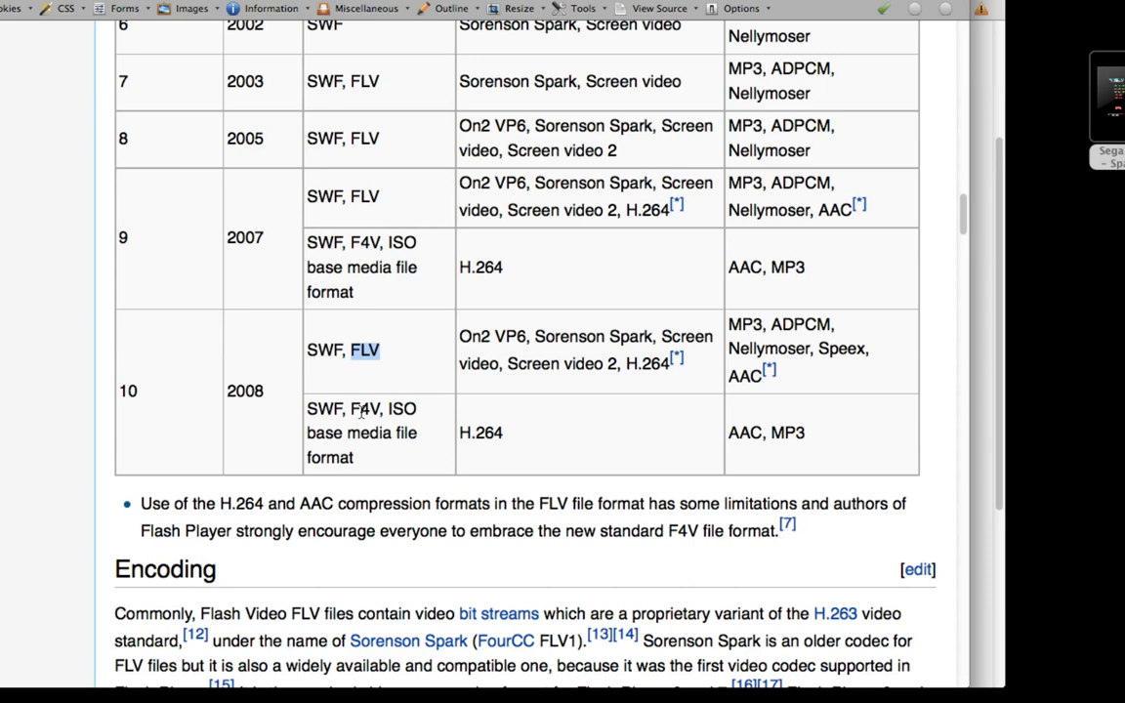
{"action": "mouse_move", "coordinate": [361, 411]}
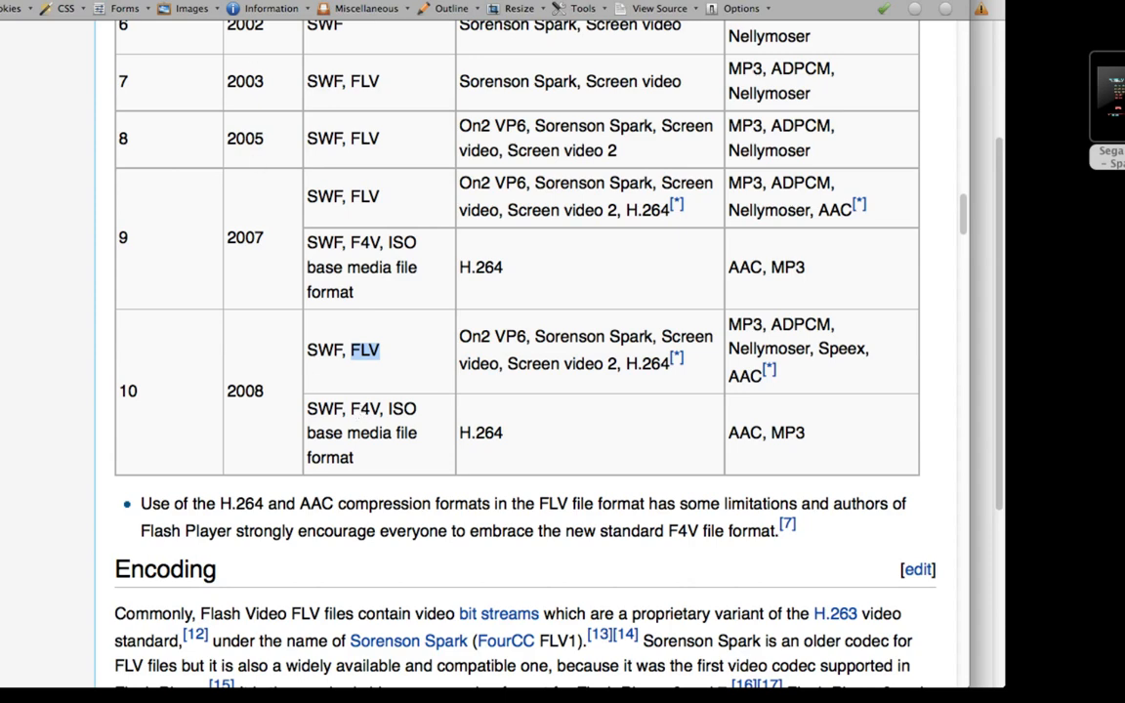
{"action": "left_click", "coordinate": [362, 350]}
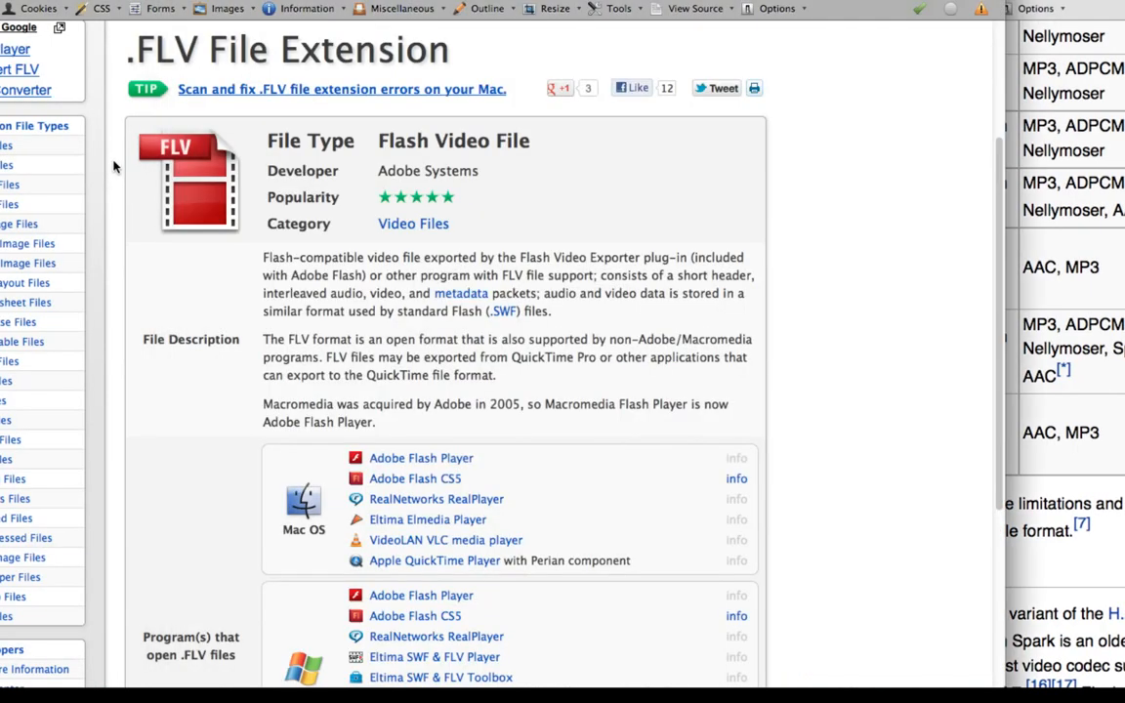